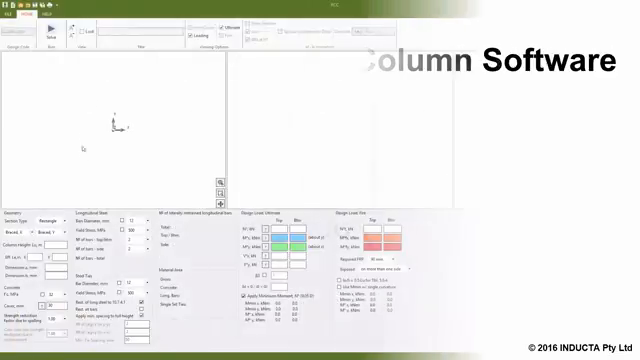
Choose Rectangle from the Section Type dropdown in the Geometry panel.
left_click(50, 215)
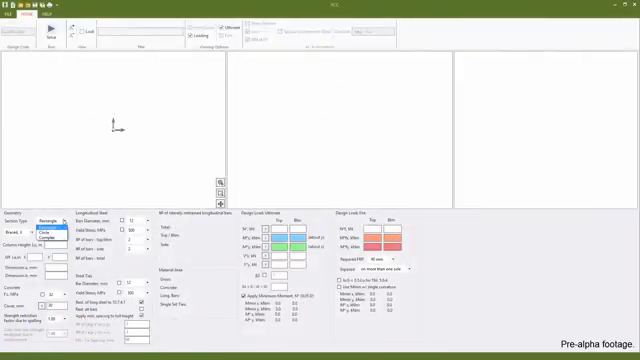
left_click(45, 236)
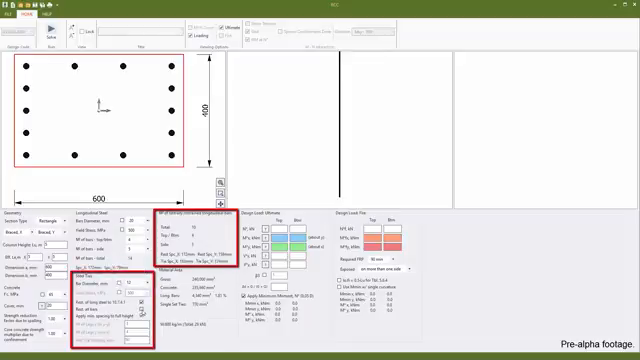
Enter the 600 x 400 section with 10 longitudinal bars in the input panels.
left_click(123, 220)
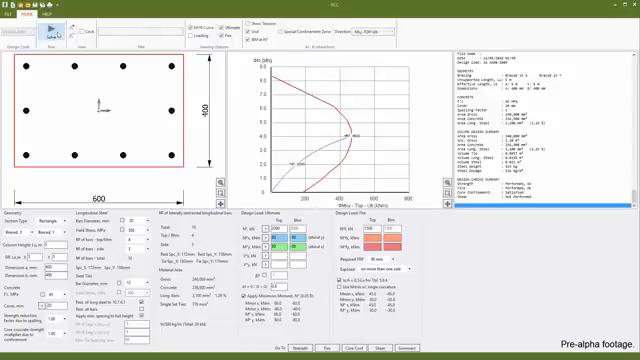
Solve the column design from the Home ribbon.
left_click(385, 39)
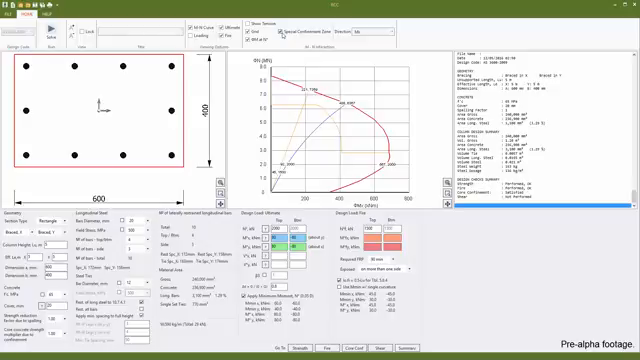
left_click(269, 21)
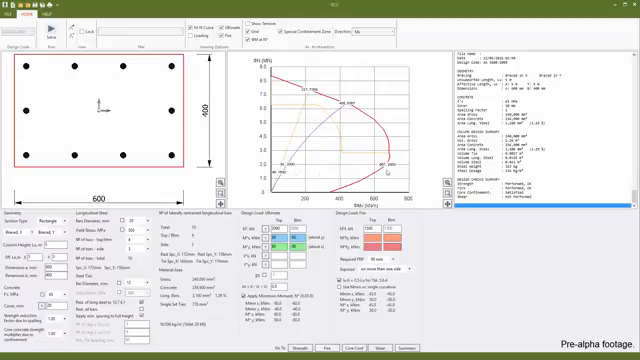
Show the My interaction diagram, then step through My-TOP-Ult and other y-axis cases.
left_click(389, 33)
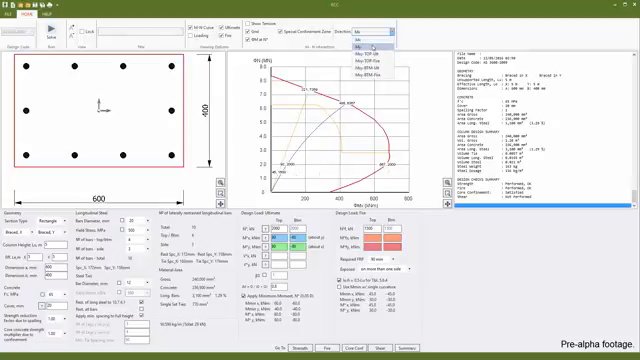
left_click(358, 46)
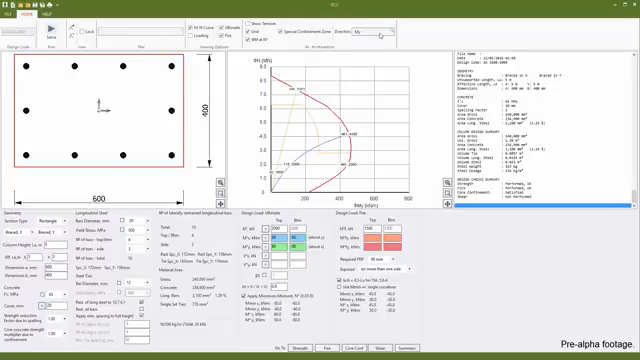
left_click(390, 34)
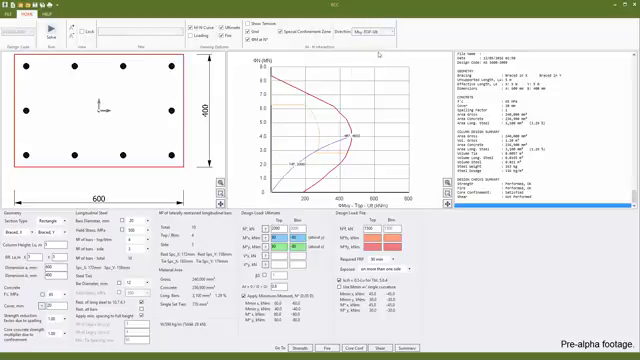
left_click(388, 33)
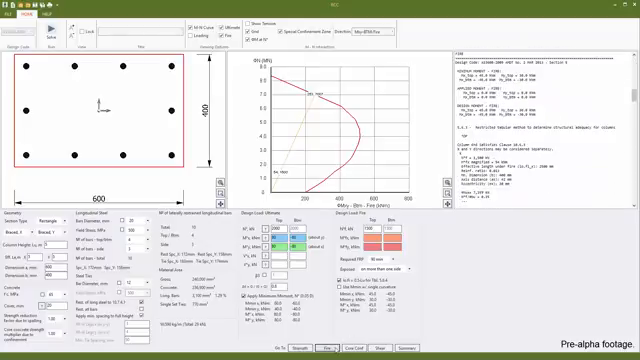
Scroll the fire report down to the fire checks and core confinement section.
scroll("down", 3)
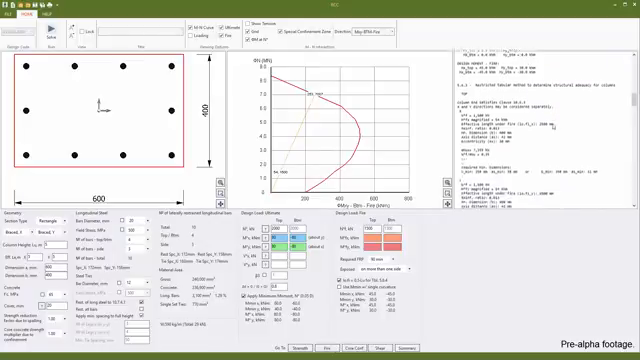
scroll("down", 3)
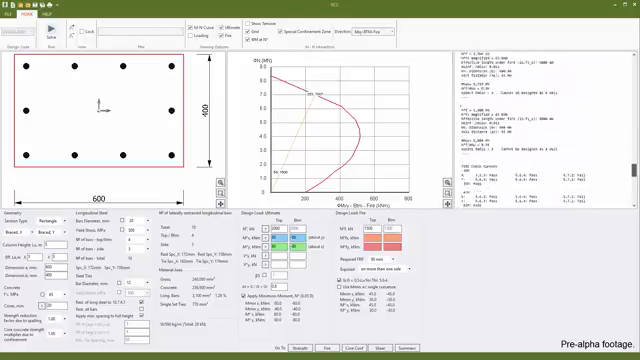
scroll("down", 3)
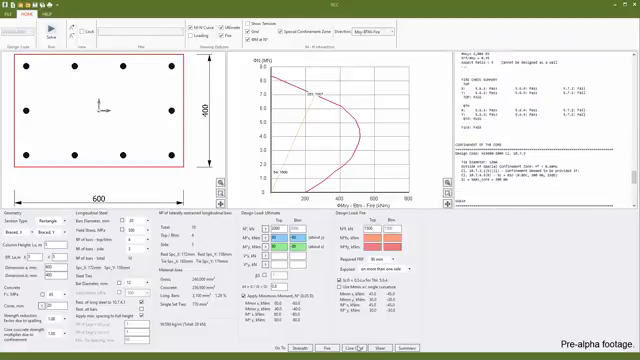